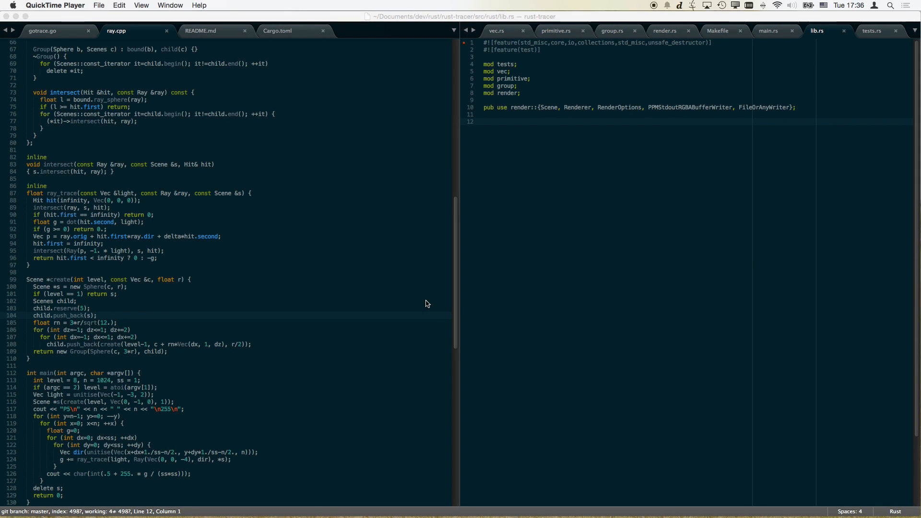
Focus Sublime Text and show render.rs in the right pane beside ray.cpp
click(99, 5)
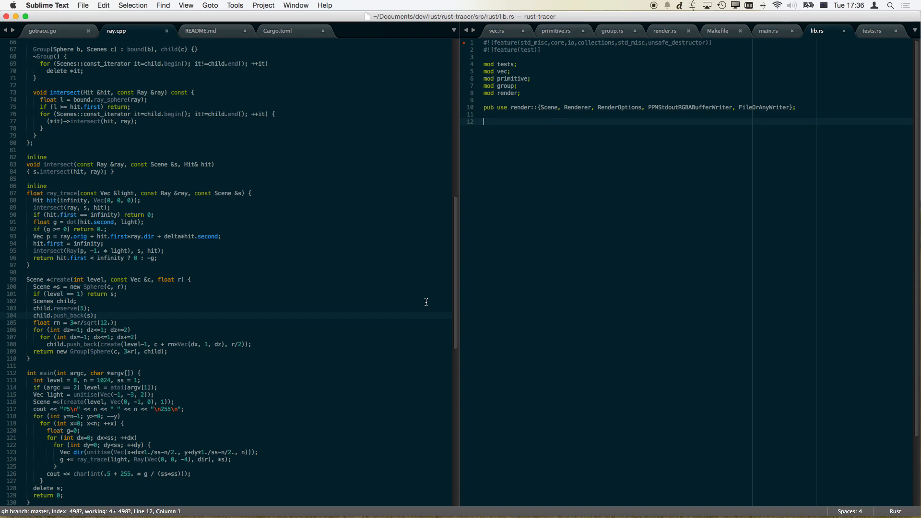
click(767, 31)
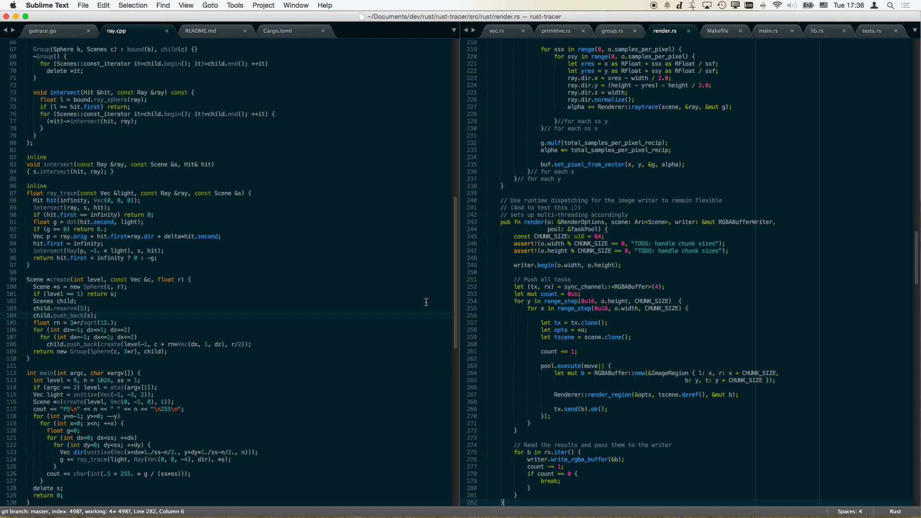
Scroll render.rs to the impl Renderer block and highlight the raytrace function name
click(504, 373)
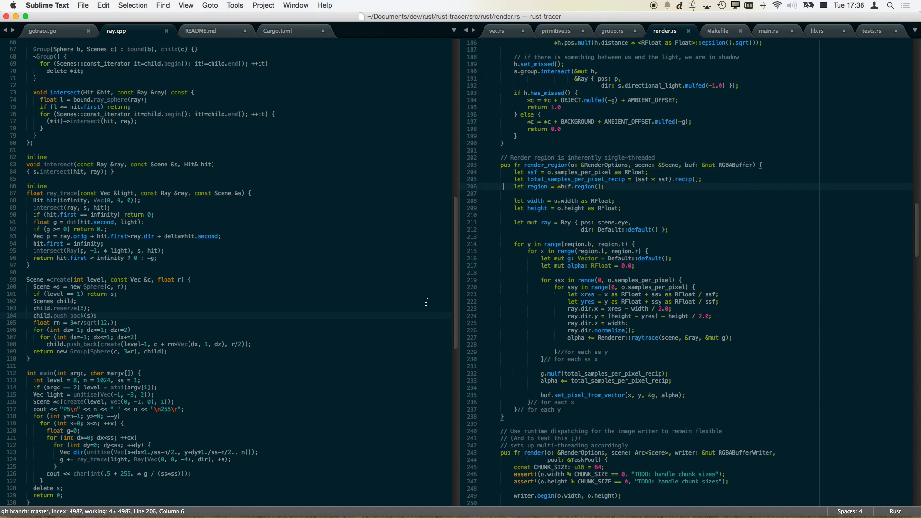
click(503, 86)
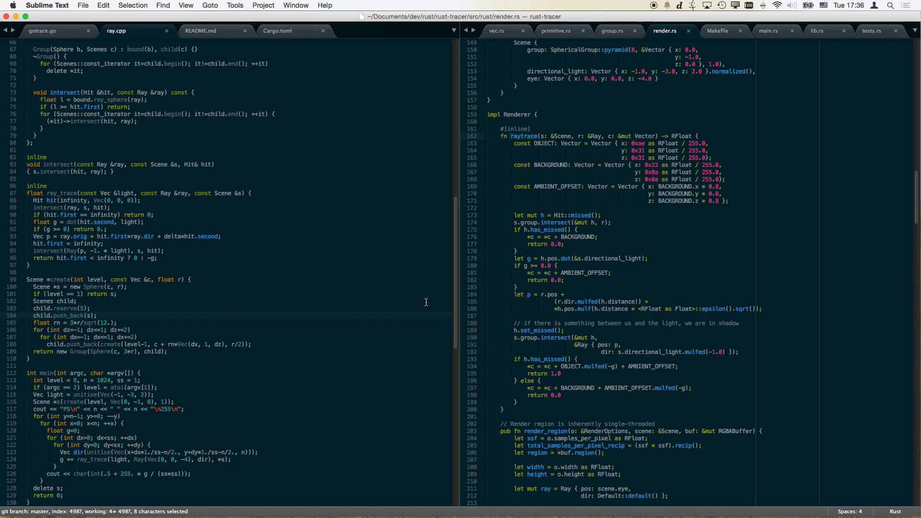
click(535, 143)
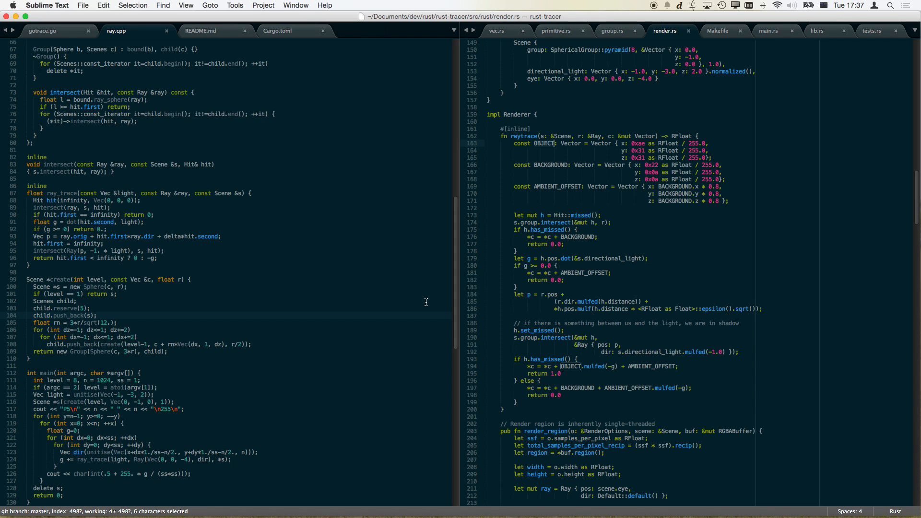
click(552, 165)
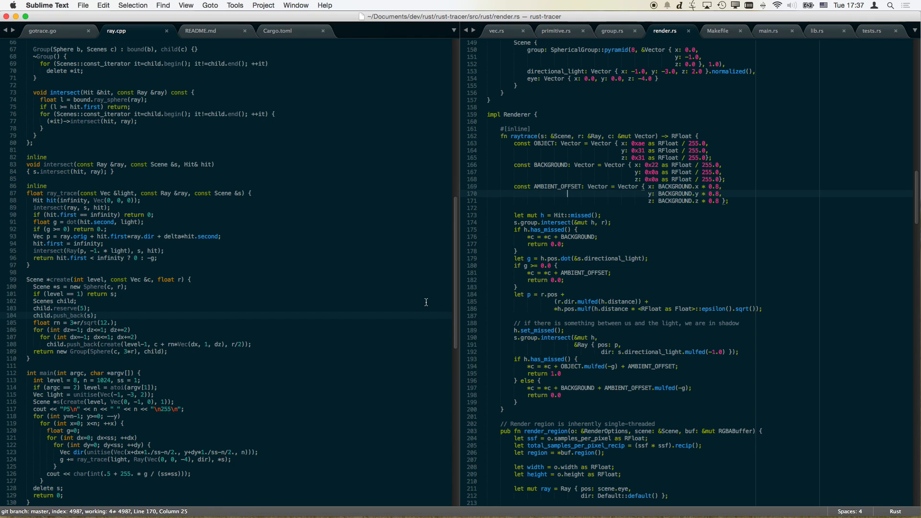
double_click(581, 215)
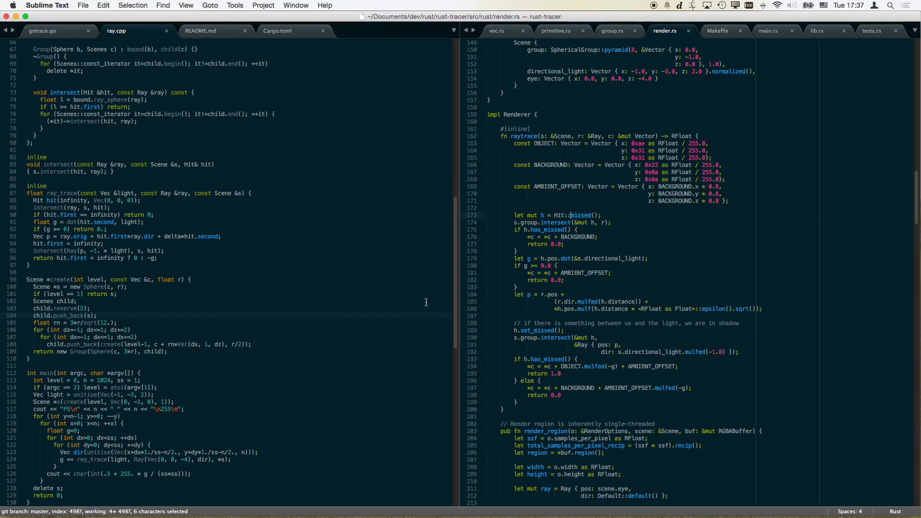
click(577, 229)
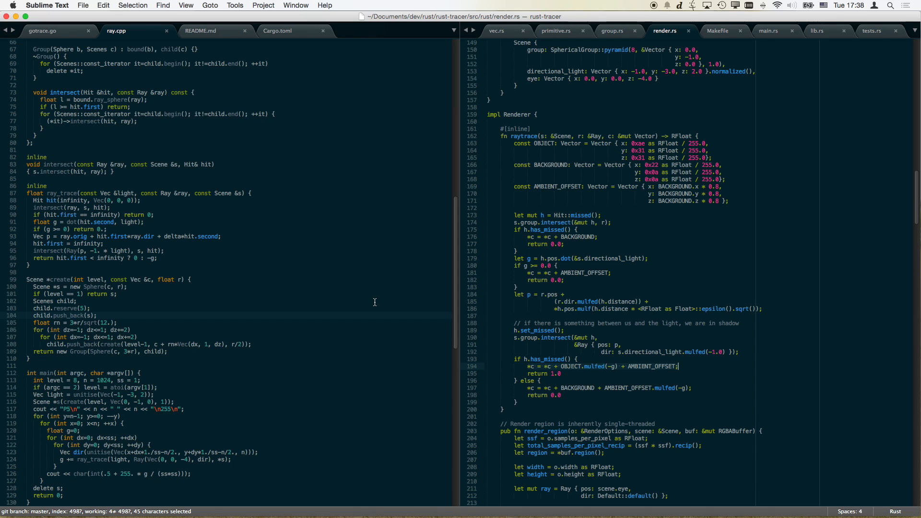
click(611, 366)
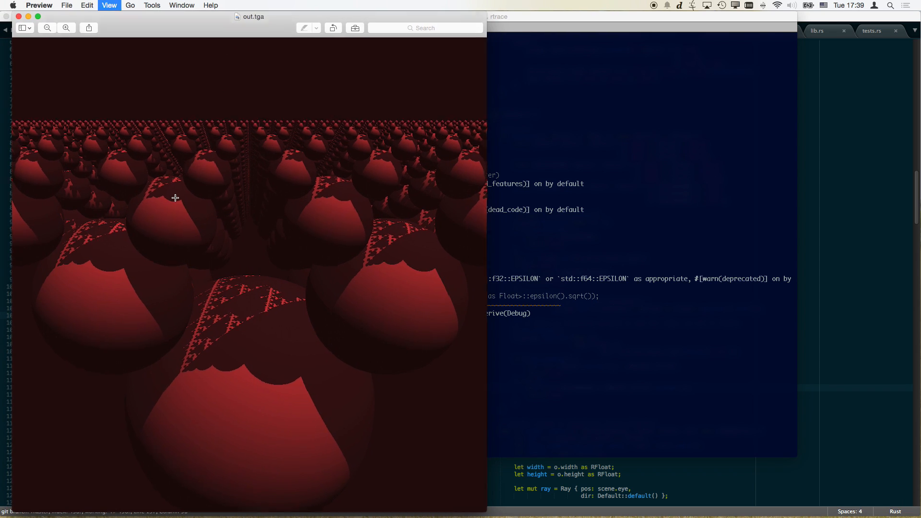
Scroll over the rendered out.tga image of red spheres in Preview
scroll(down, 3)
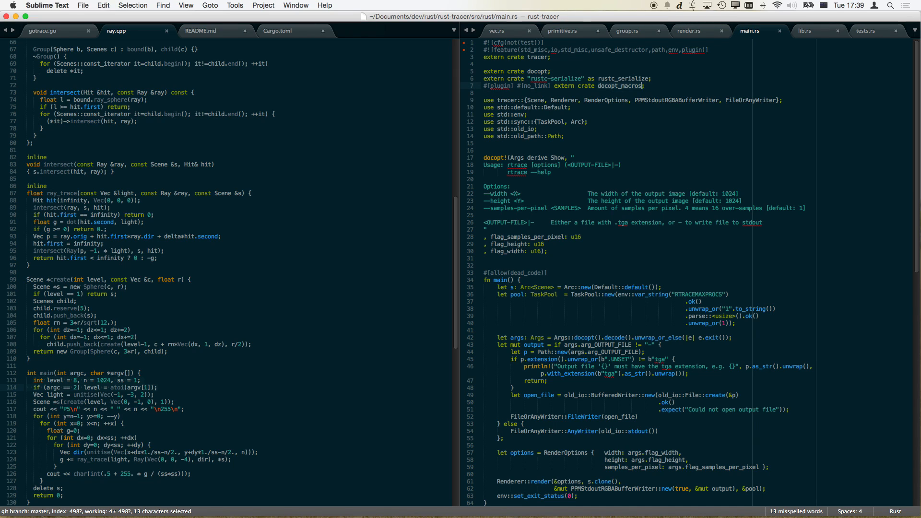
Replace Show with Debug in the docopt Args derive line of main.rs
click(484, 165)
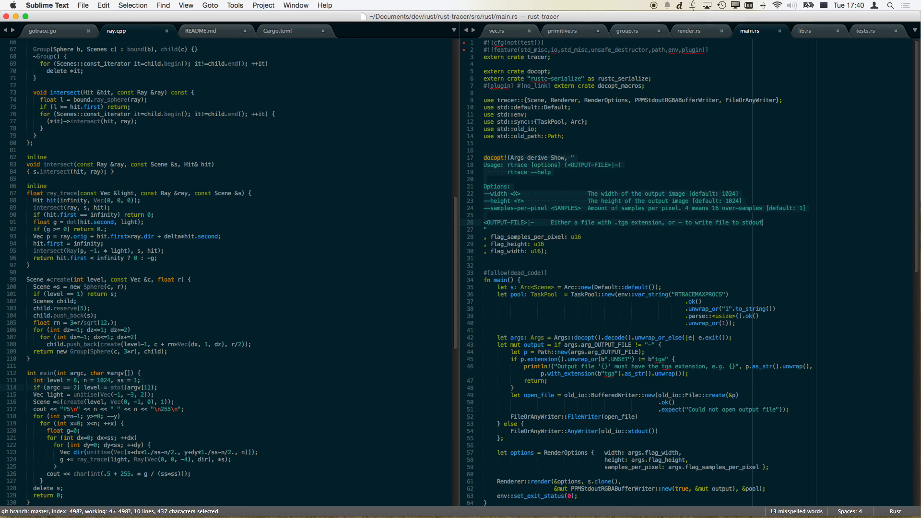
key(cmd+tab)
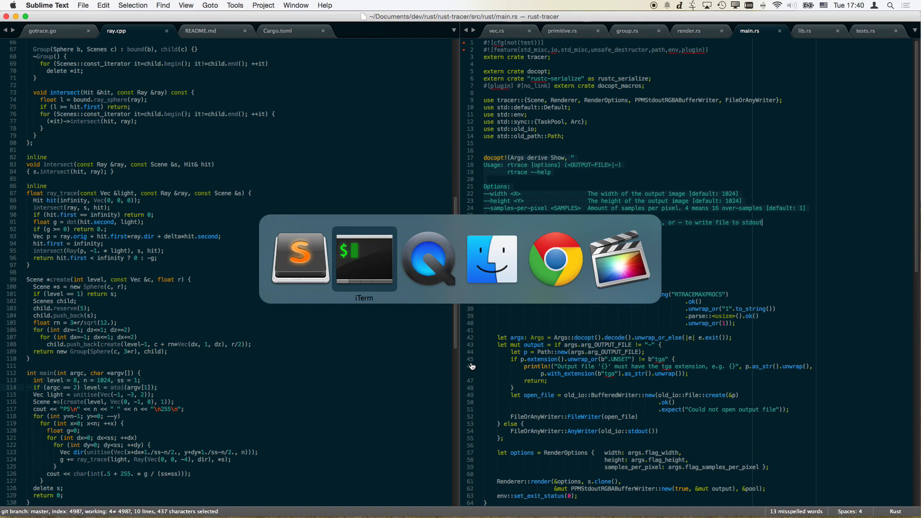
click(364, 259)
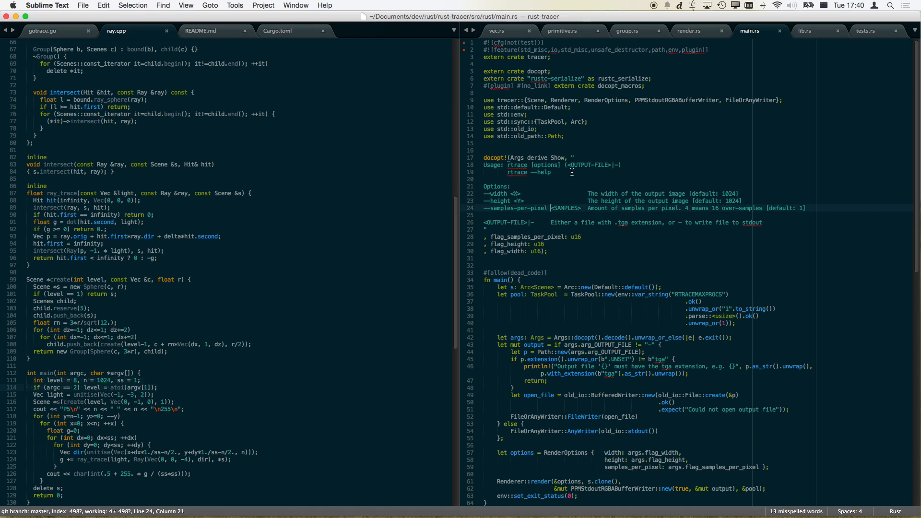
double_click(721, 467)
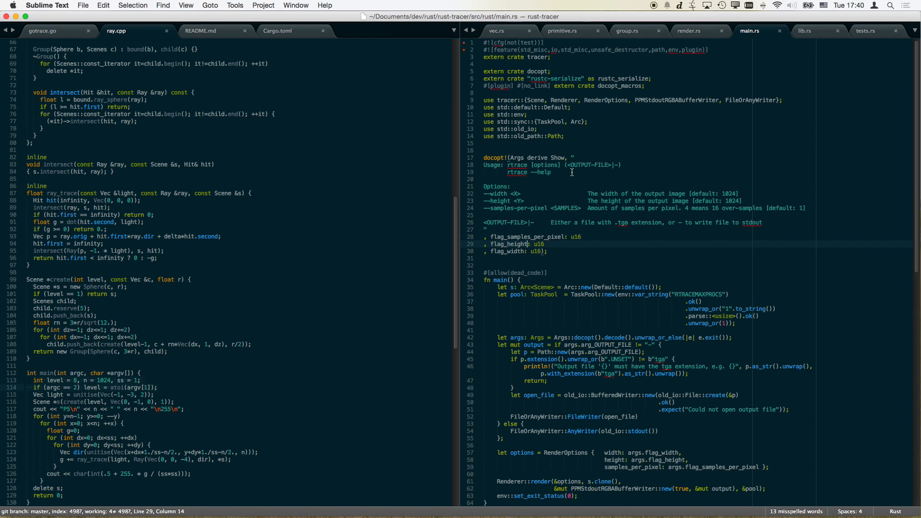
double_click(529, 251)
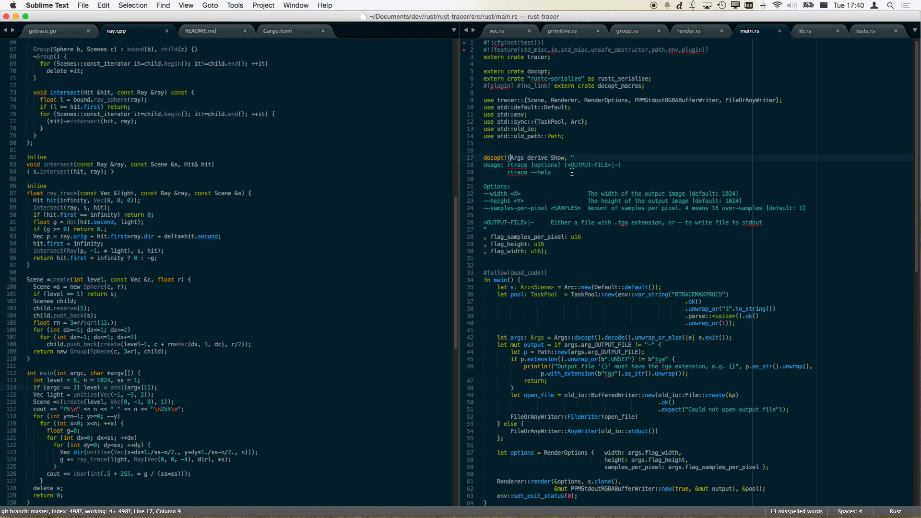
text(Debug)
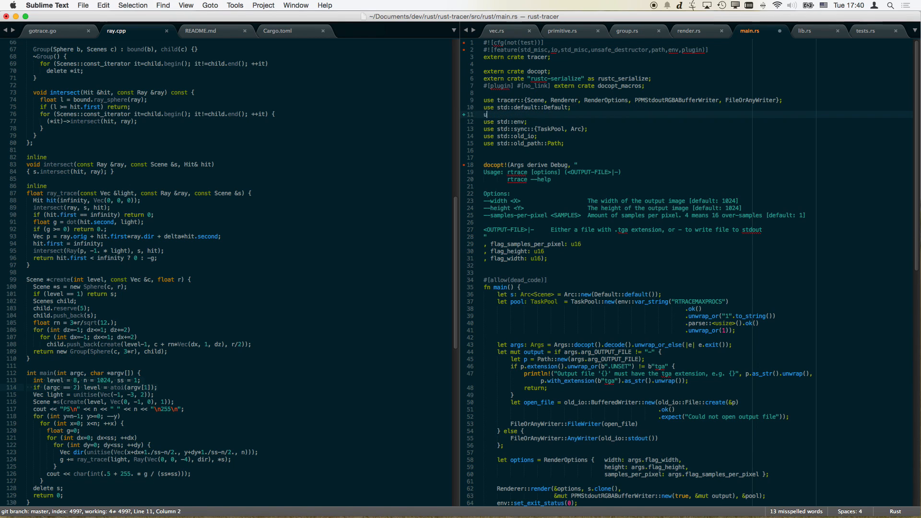
Add use std::fmt::Debug; after the std::default::Default import in main.rs
text(fmt::Debug;)
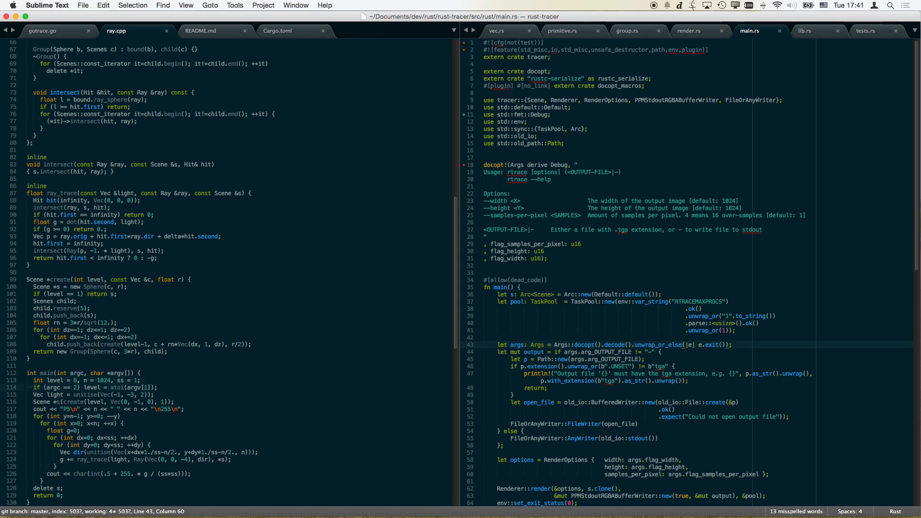
click(635, 344)
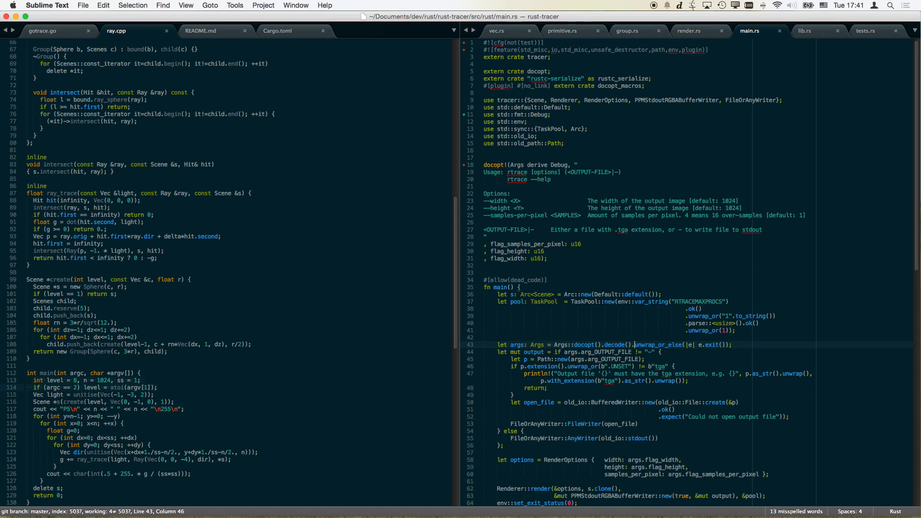
double_click(516, 345)
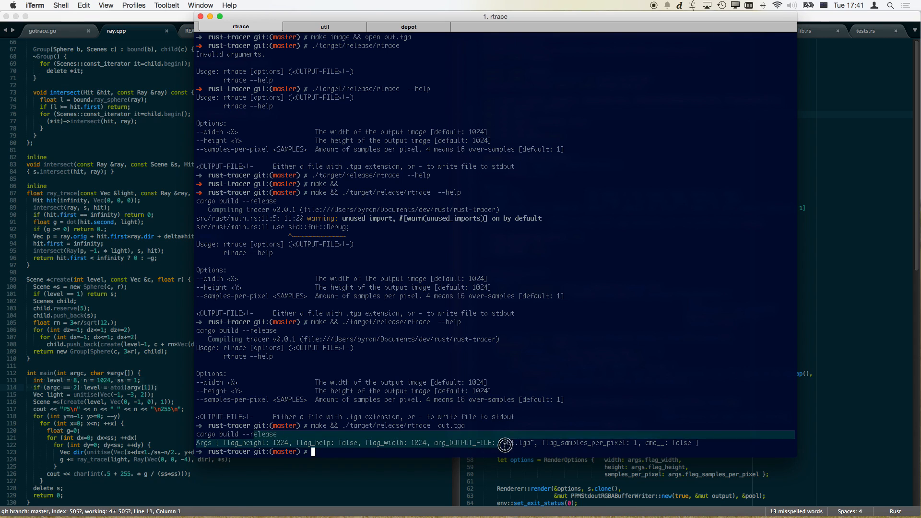
mouse_move(668, 427)
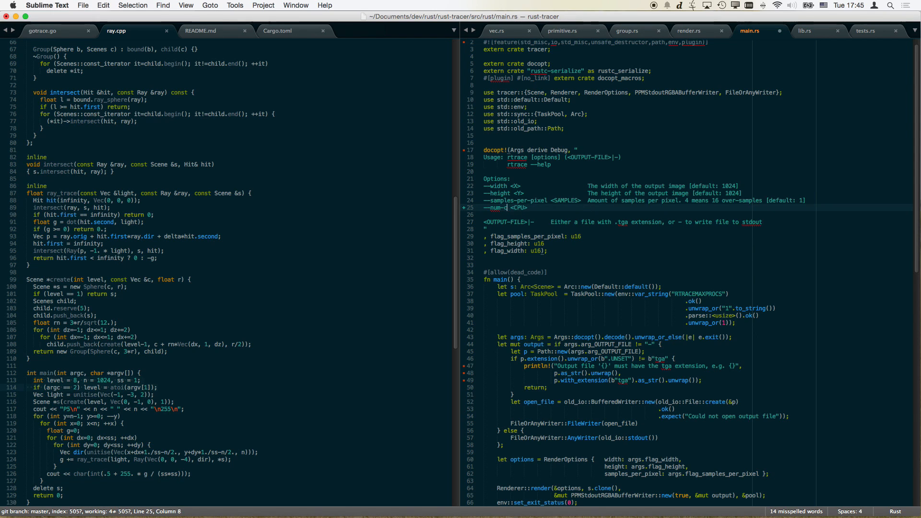
Add a --num-cores <NUM_CORES> usage option (default 1) and begin a flag_num_cores field
text(ores <NUM_CORES>)
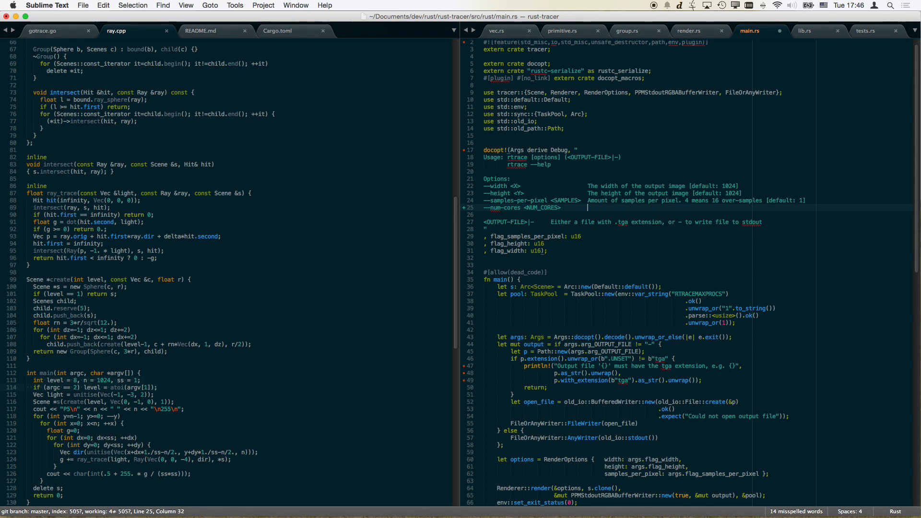
text(Amount of cores to do the rendering on [default: 1])
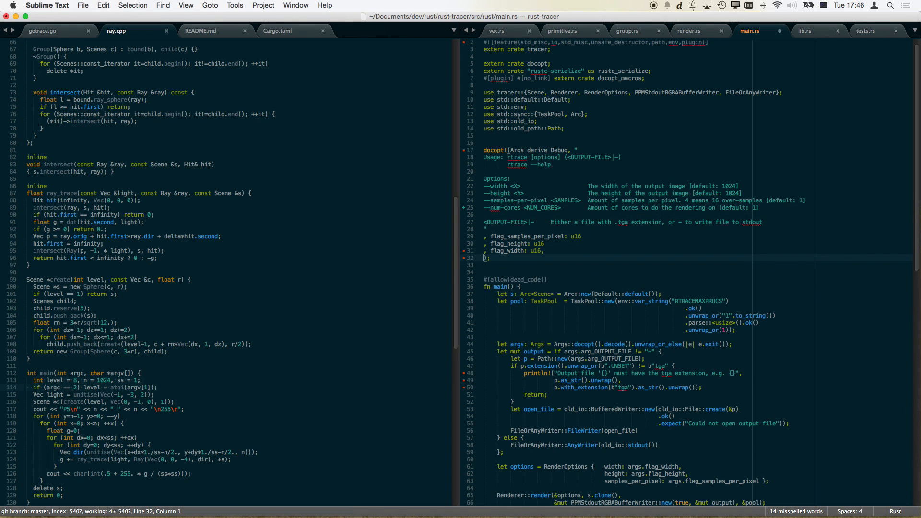
text(flag_)
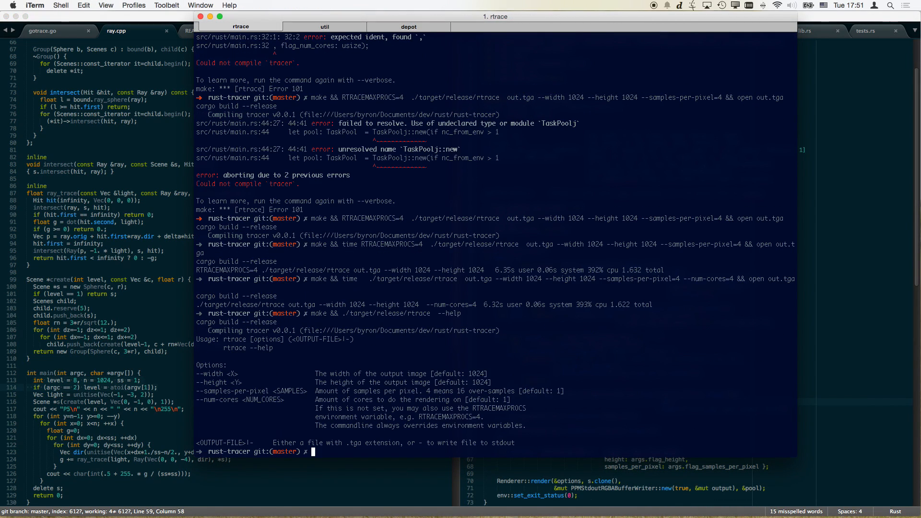
mouse_move(369, 371)
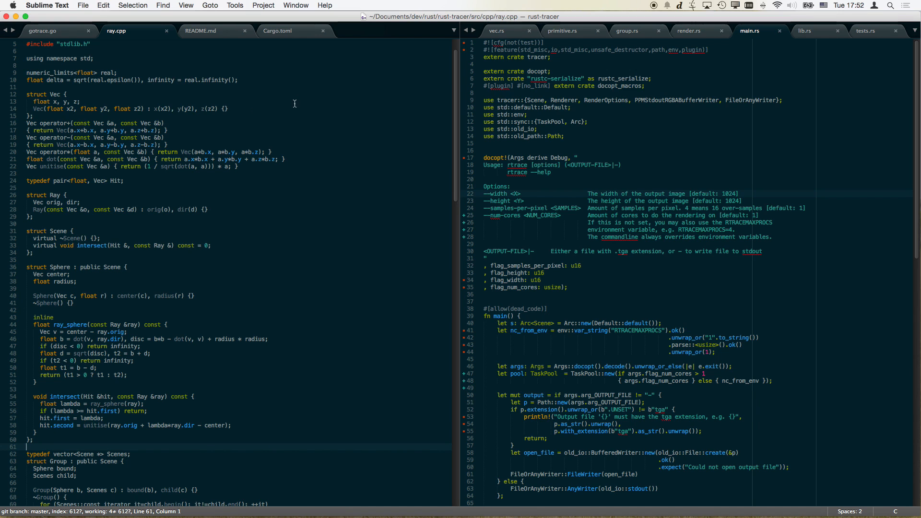
Scroll ray.cpp to ray_trace, select its inline keyword, then show gotrace.go
scroll(down, 3)
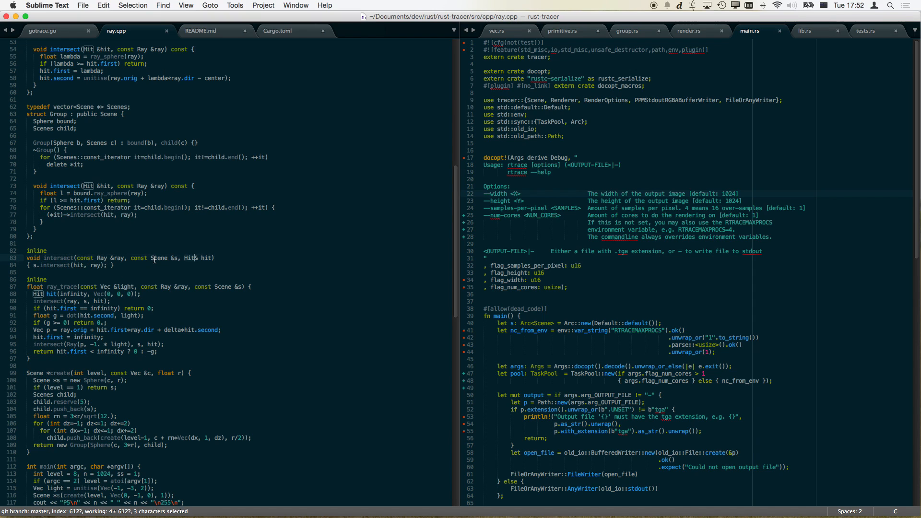
click(181, 258)
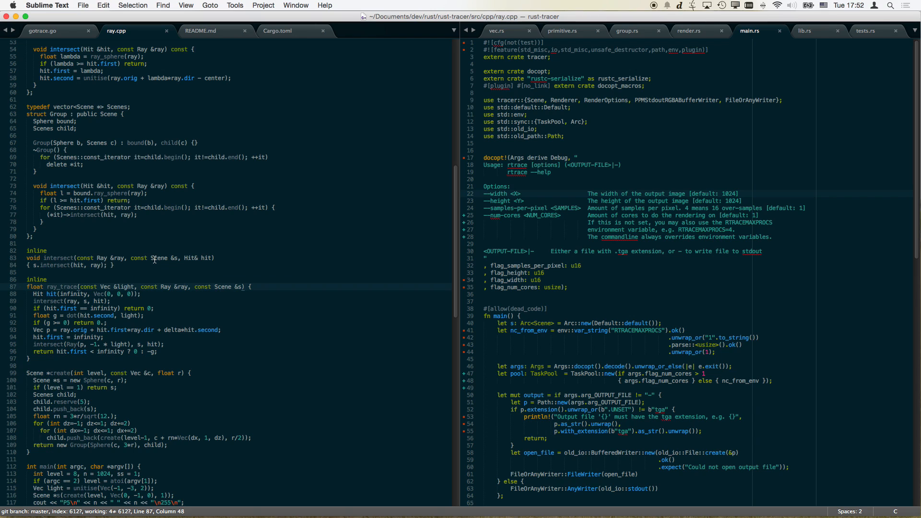
click(35, 279)
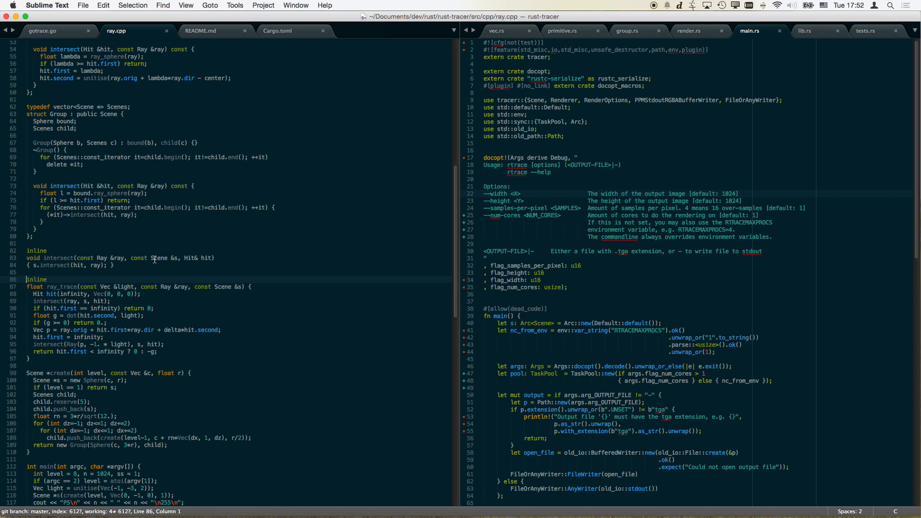
double_click(36, 279)
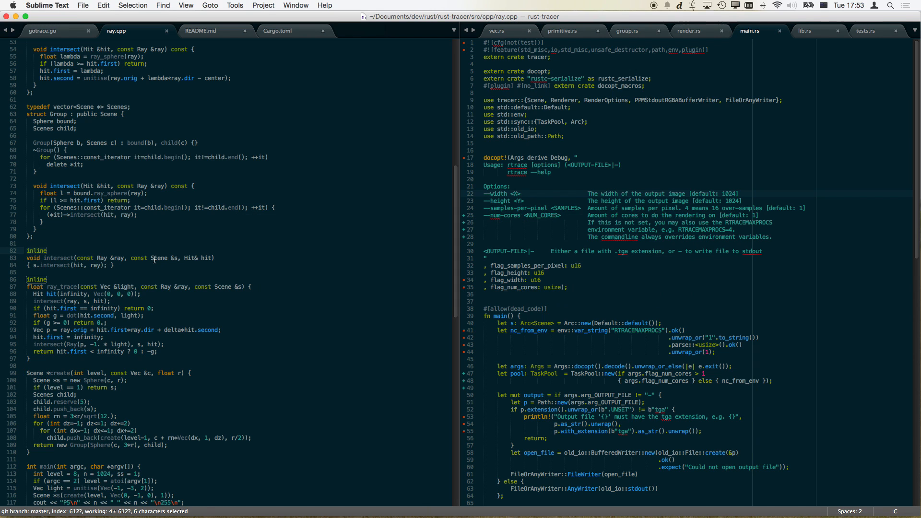
click(43, 31)
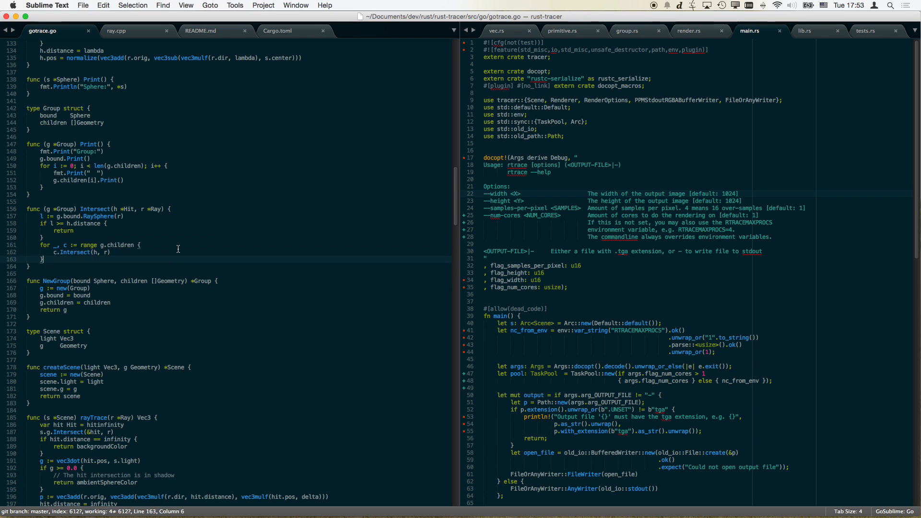
drag(41, 215, 44, 259)
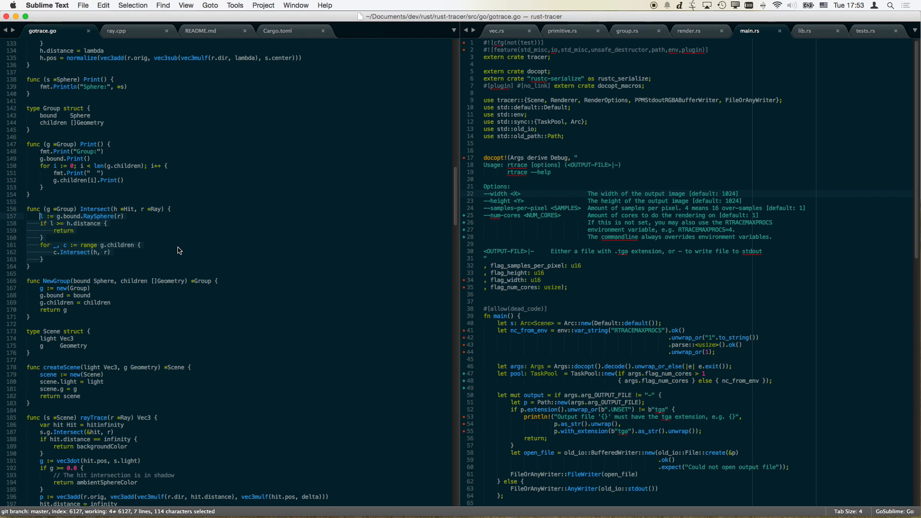
click(27, 497)
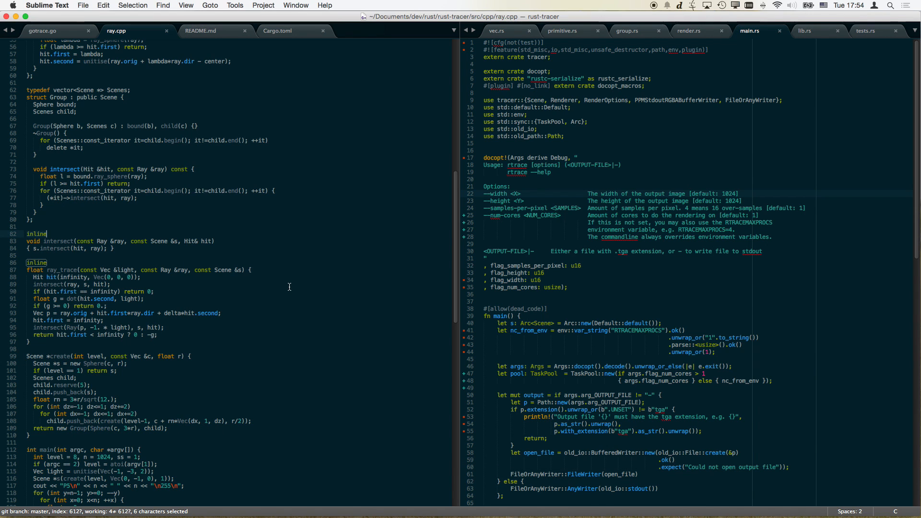
scroll(down, 3)
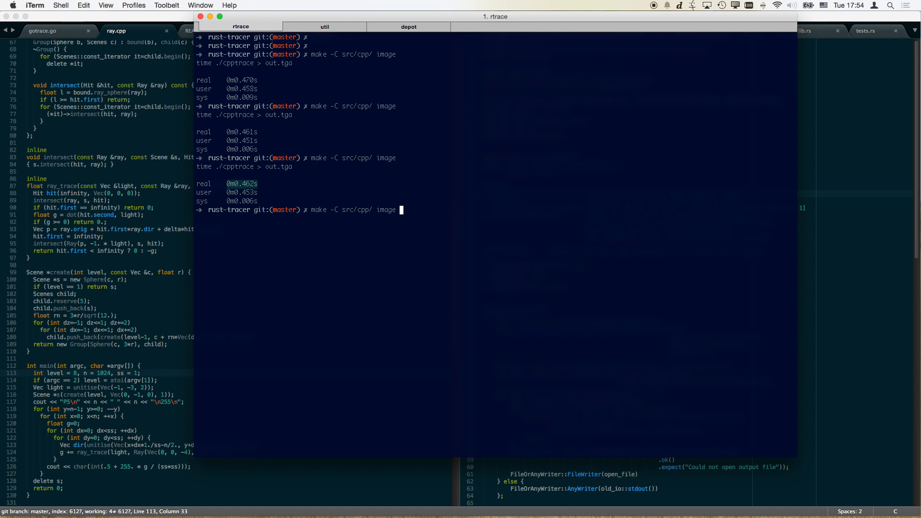
Run make image without -C src/cpp/ to time the Rust tracer
key(Return)
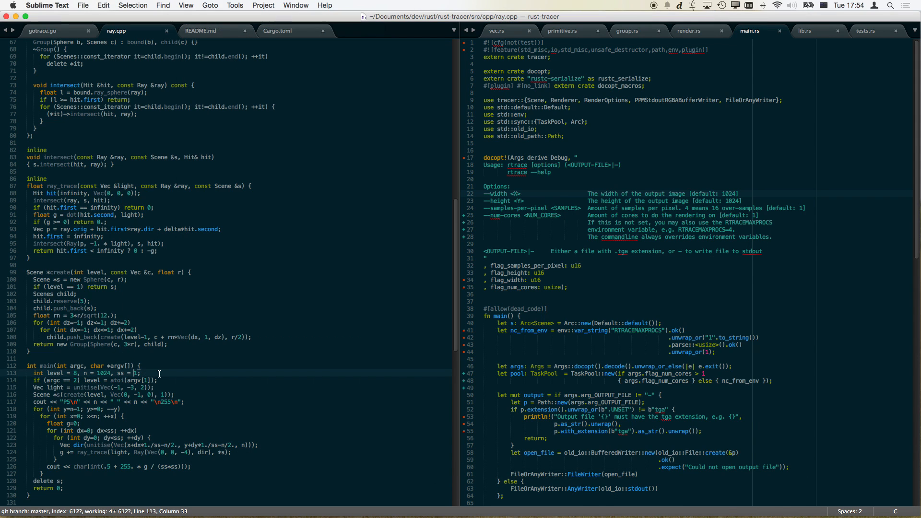
Set ss = 4 in ray.cpp and time ./cpptrace rendering out.tga
text(4)
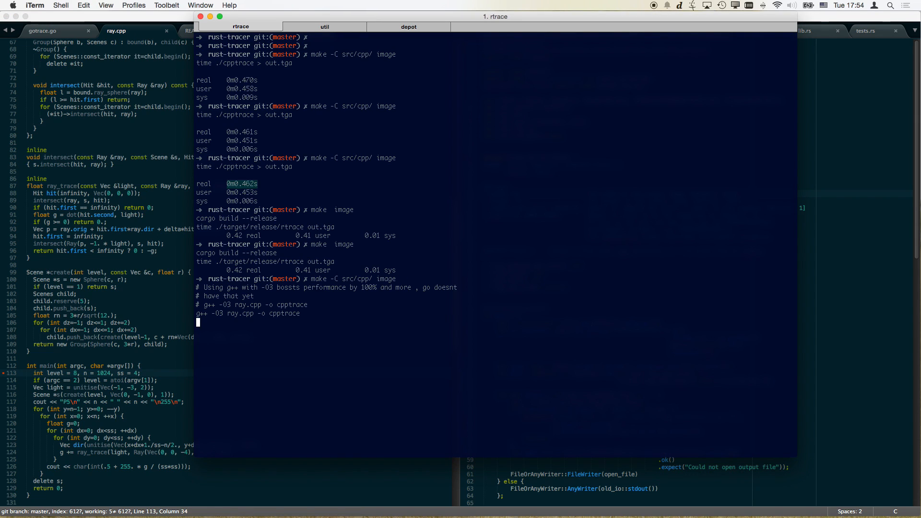
text(time ./cpptrace > out.tga)
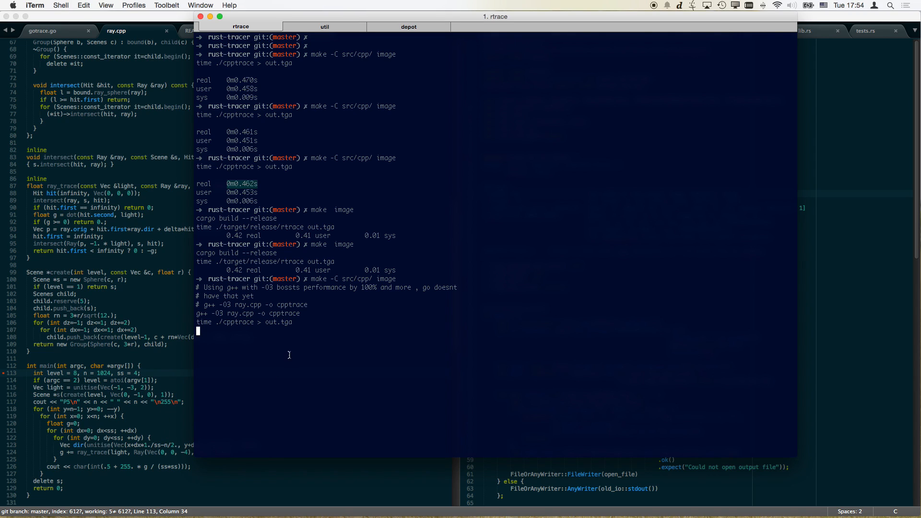
key(Return)
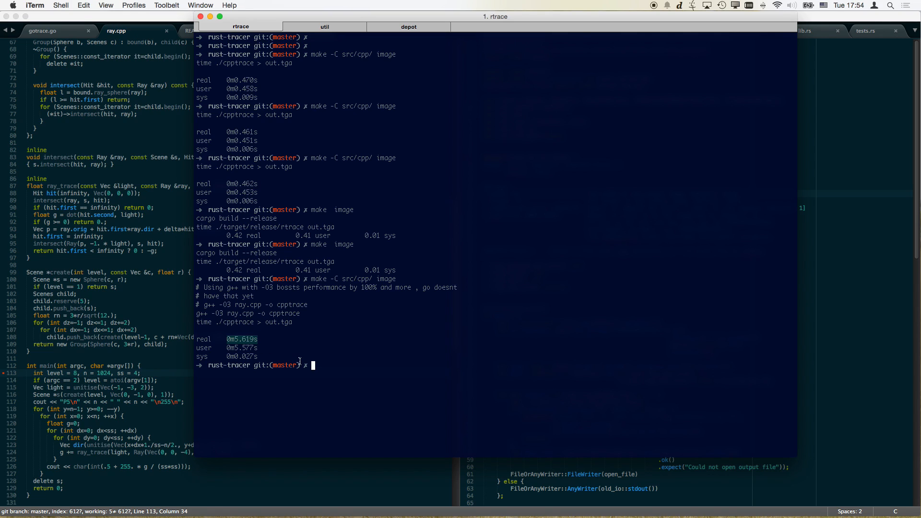
mouse_move(359, 365)
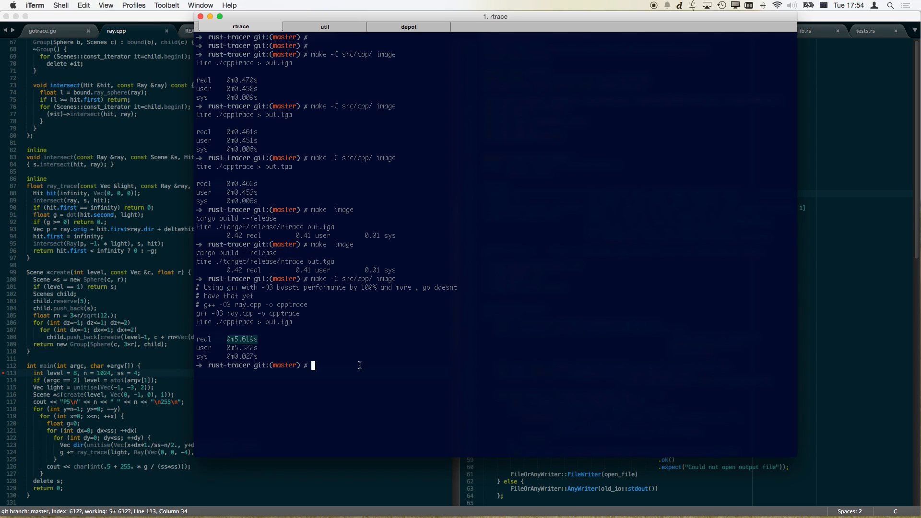
Time ./target/release/rtrace --samples-per-pixel=4 out.tga and highlight its 5.91s user time
text(./r)
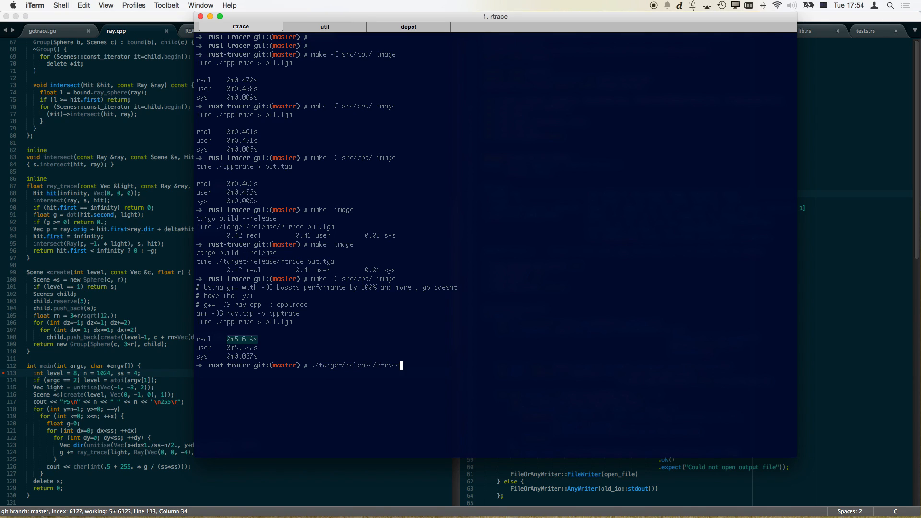
text(--samples-)
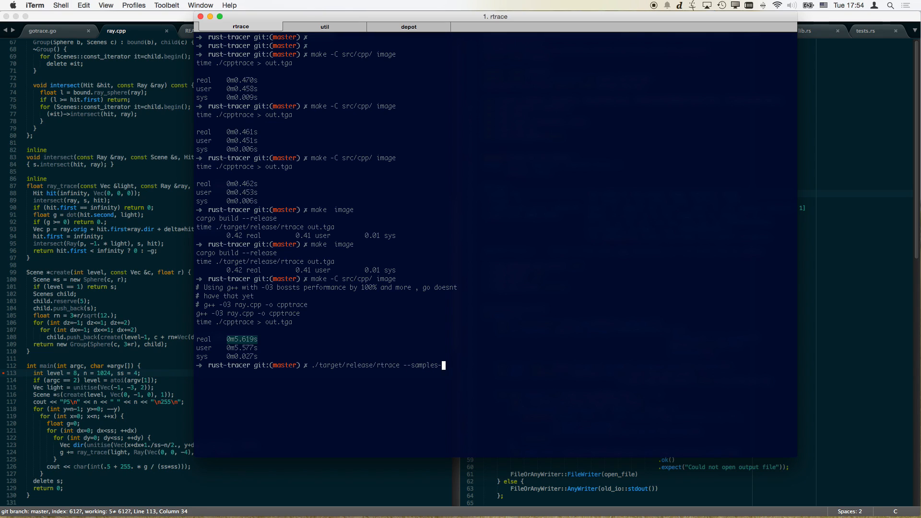
text(per-pixel=4 out.tga)
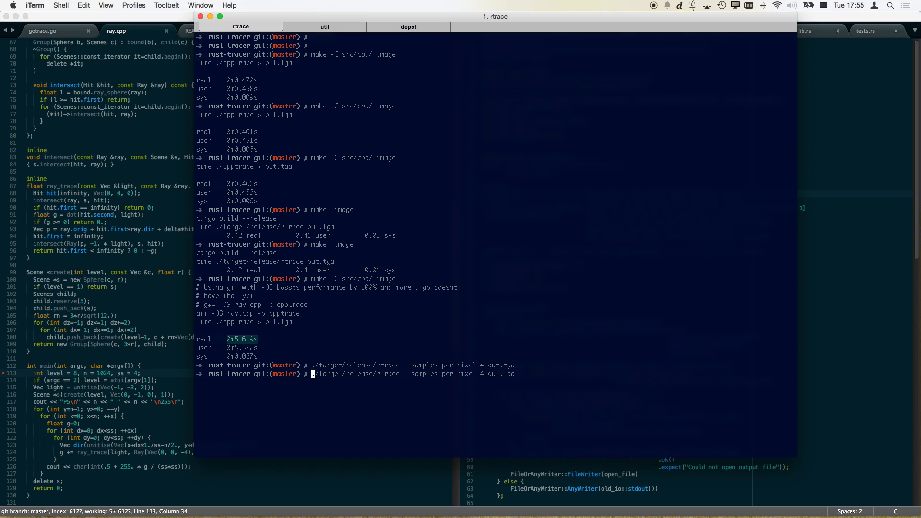
text(time)
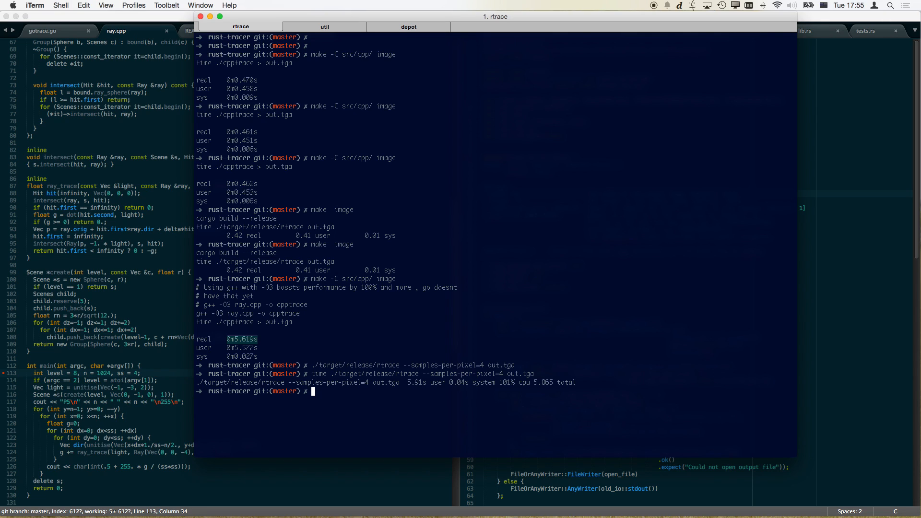
double_click(416, 382)
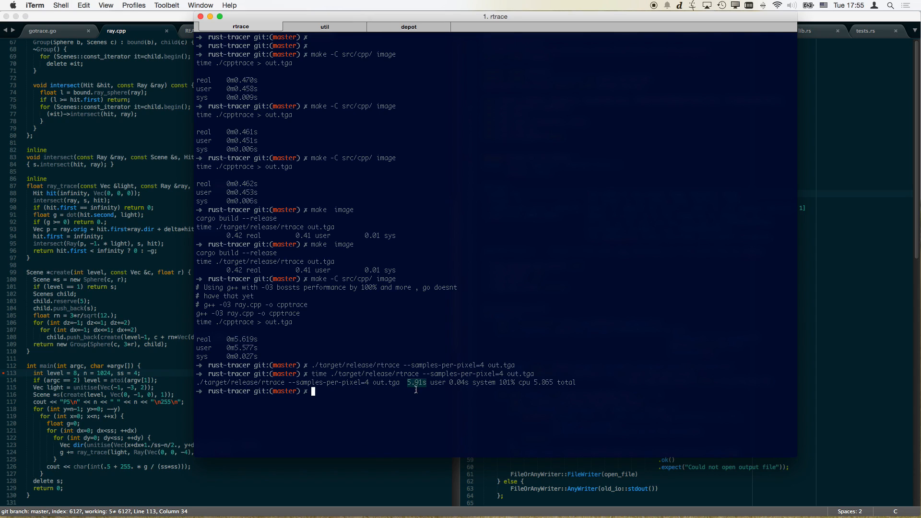
mouse_move(550, 384)
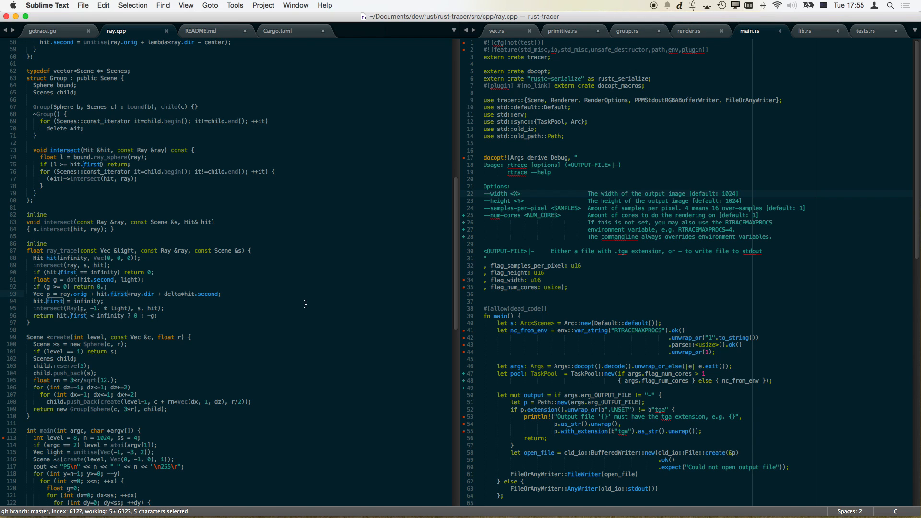
scroll(down, 3)
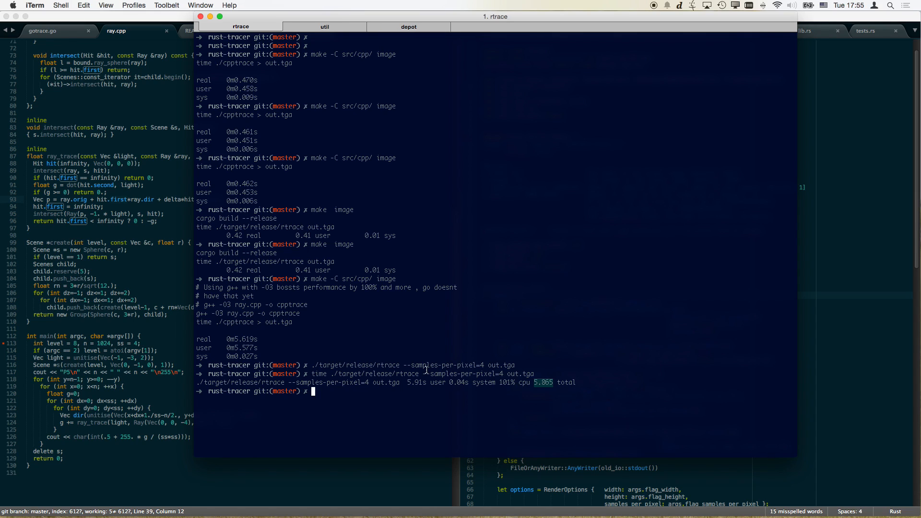
Time the Go tracer's make -C src/go image build, then confirm go version reports go1.4
text(make -C src/go image)
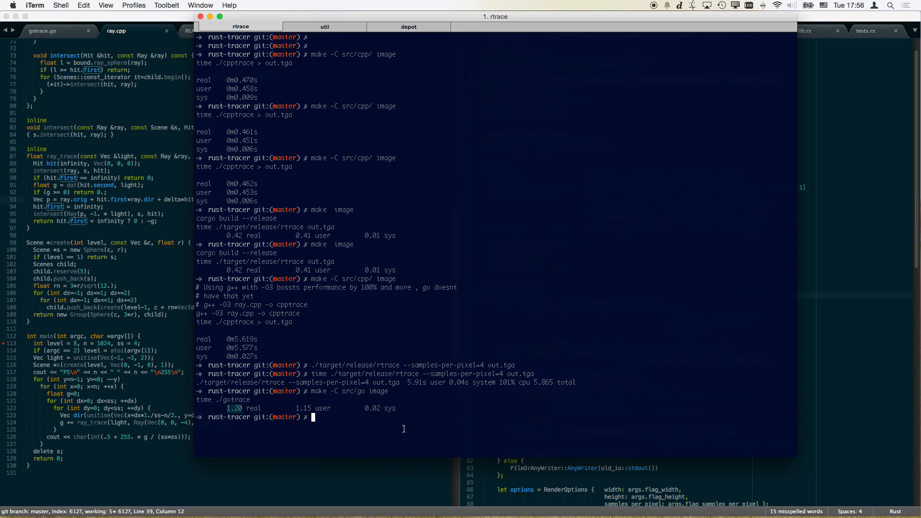
text(go)
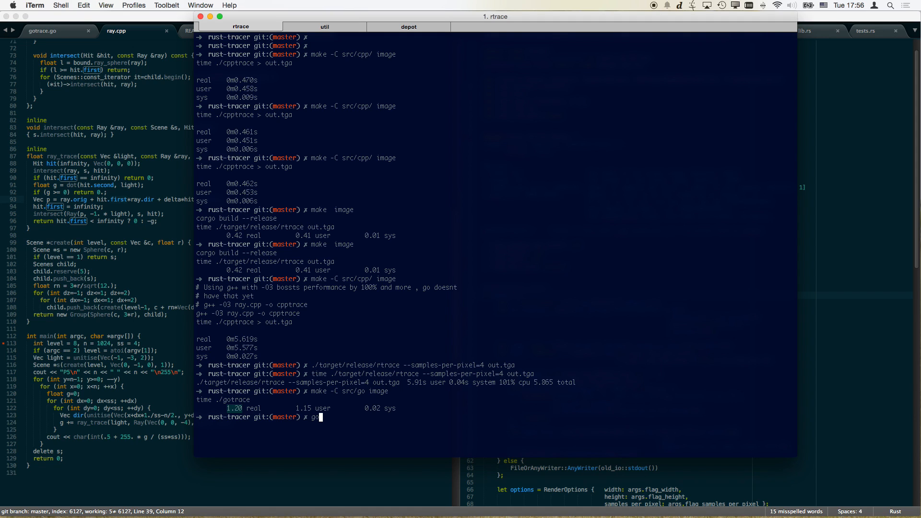
text(--version)
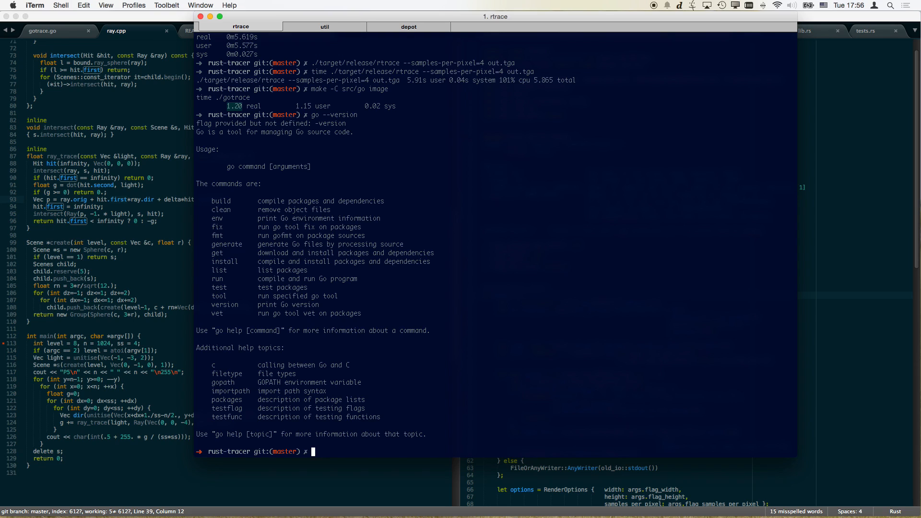
text(go --version)
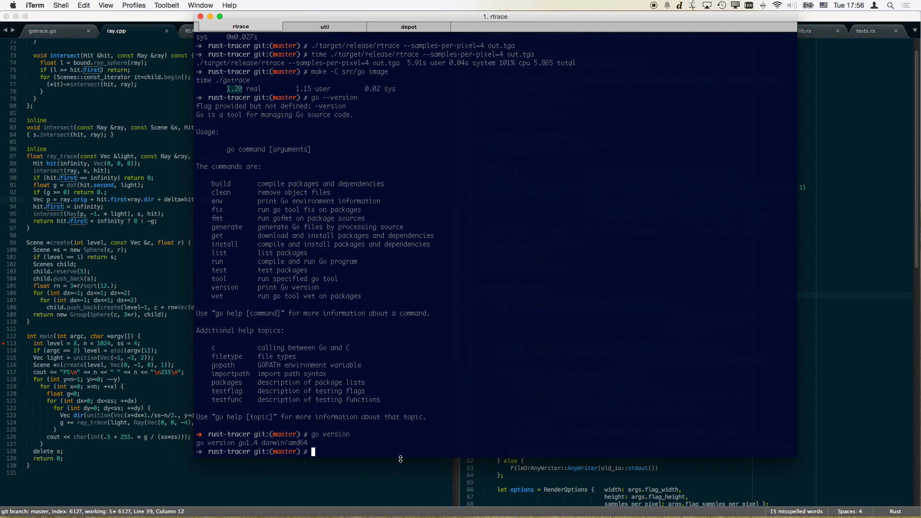
text(go version)
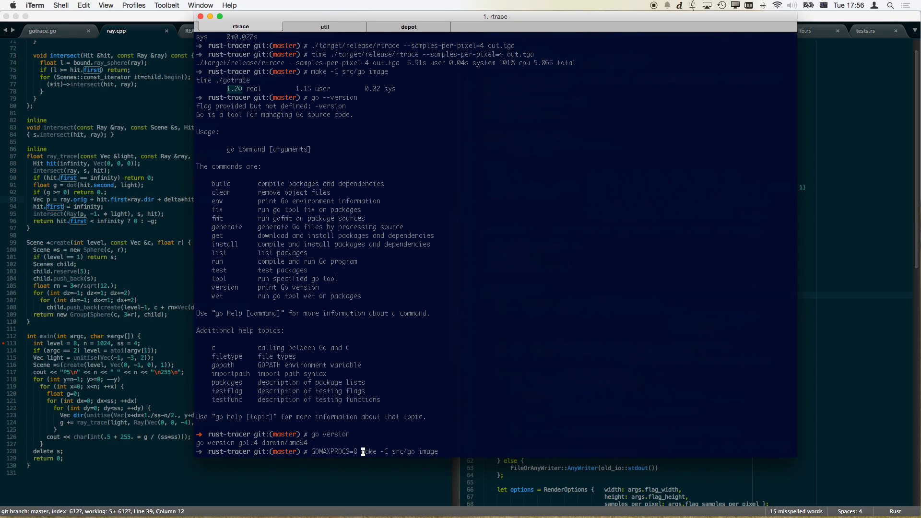
Run the GOMAXPROCS=8 Go benchmark twice, then time rtrace at 4 samples with --num-cores
key(Return)
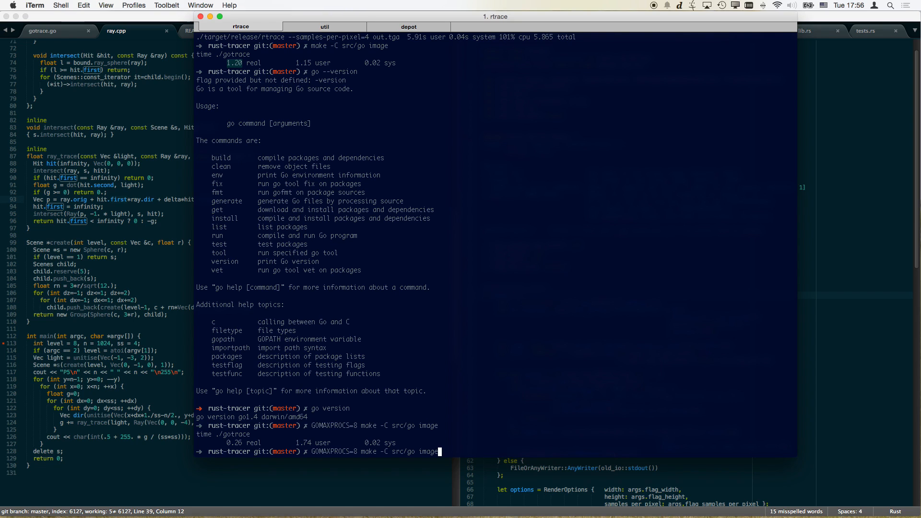
key(Return)
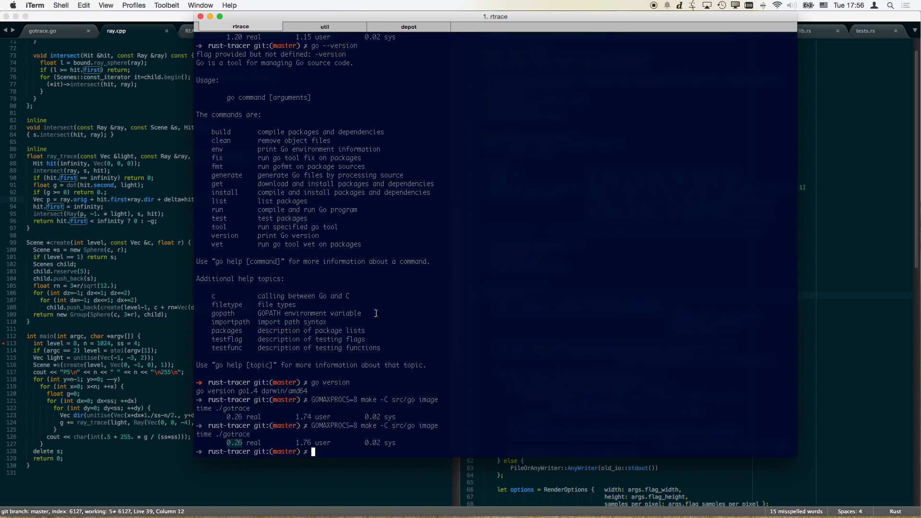
text(time ./target/release/rtrace --samples-per-pixel=4 out.tga)
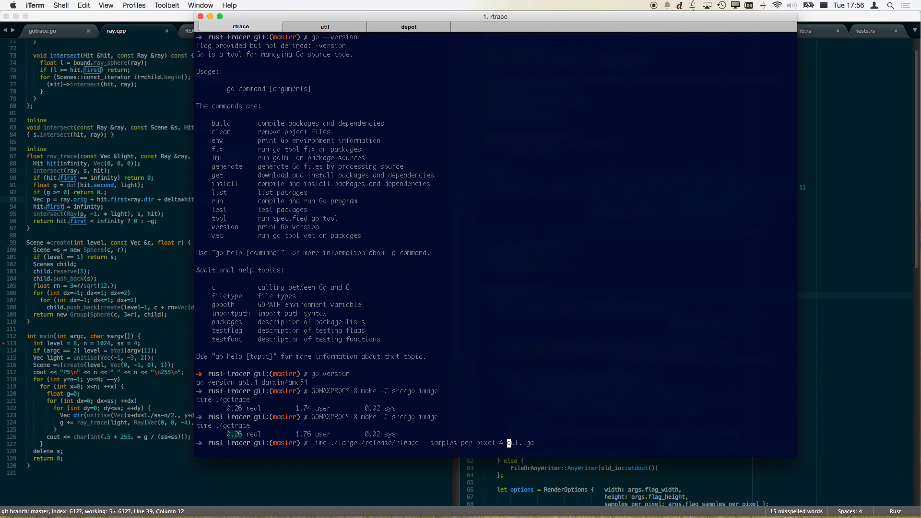
text(--num-con)
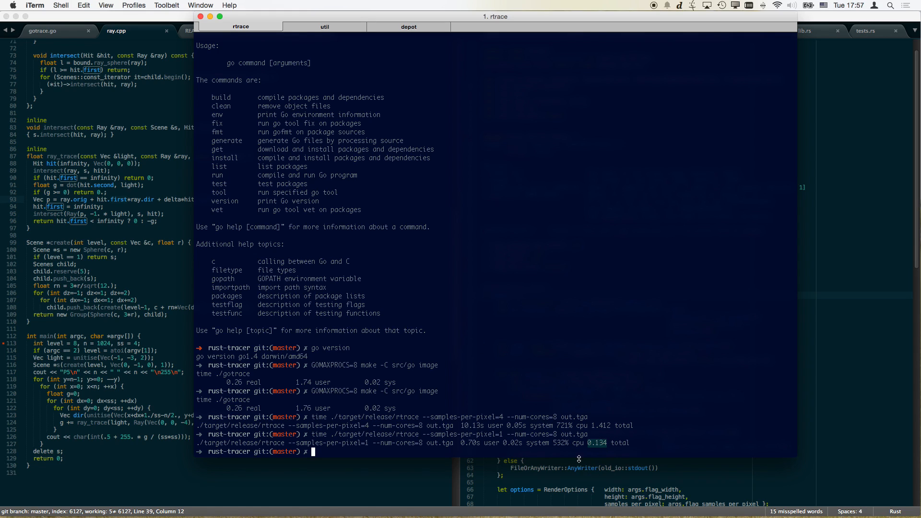
mouse_move(228, 408)
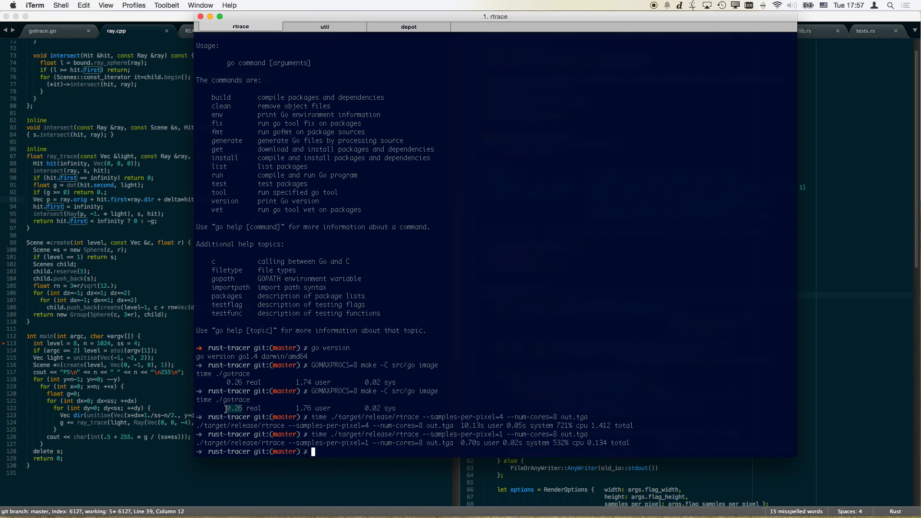
mouse_move(225, 401)
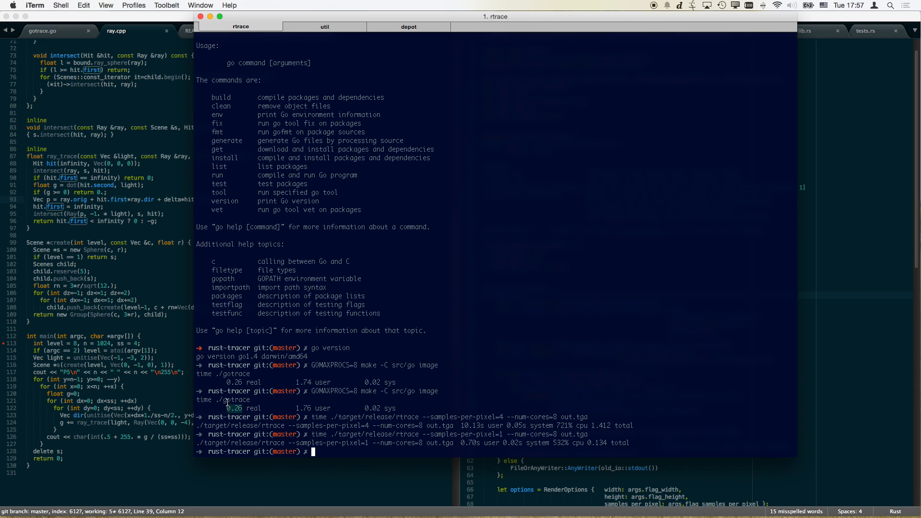
mouse_move(89, 346)
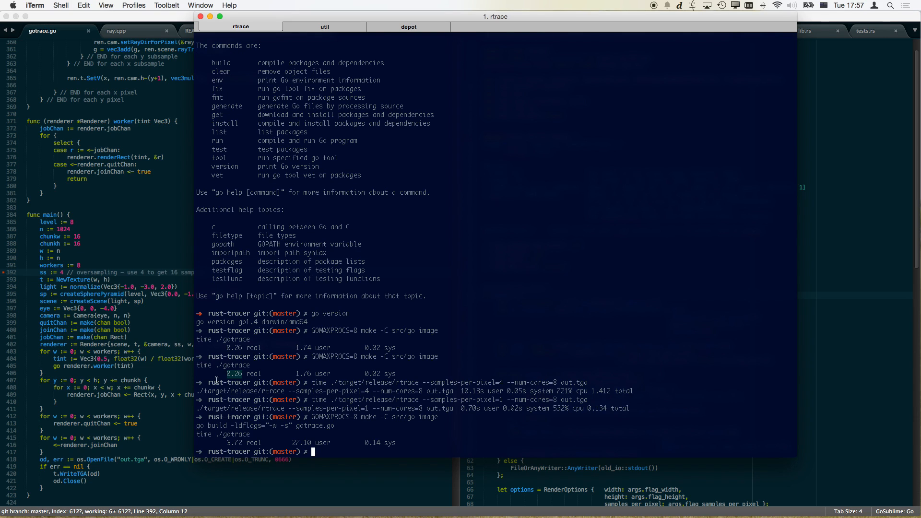
Rerun GOMAXPROCS=8 make -C src/go image, then bring up gotrace.go in Sublime Text
text(GOMAXPROCS=8 make -C src/go image)
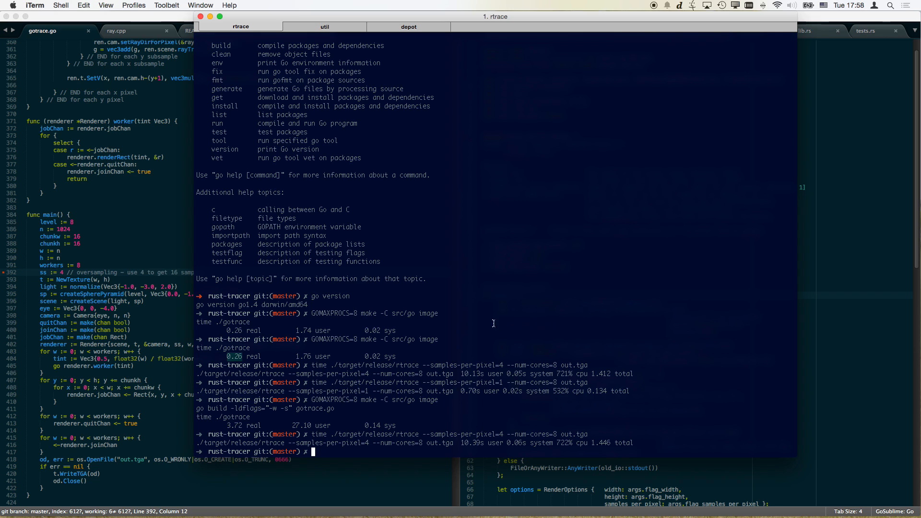
mouse_move(795, 306)
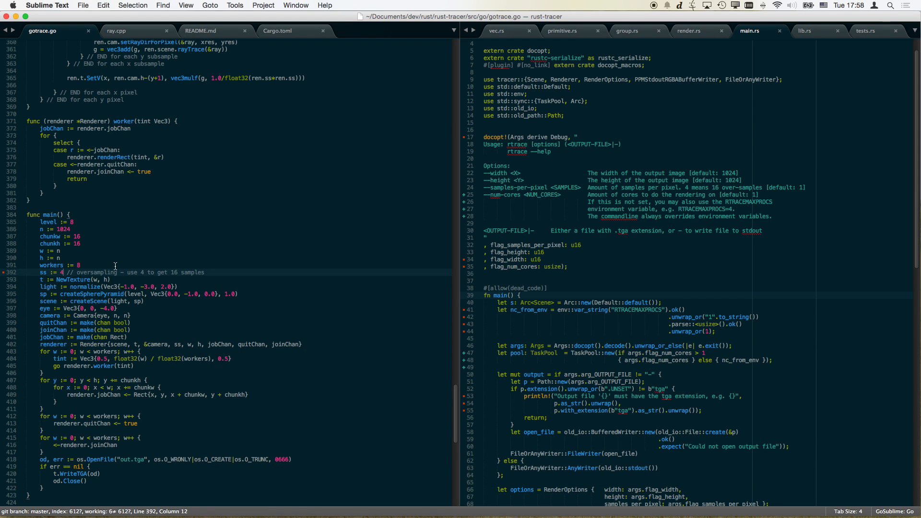
click(201, 31)
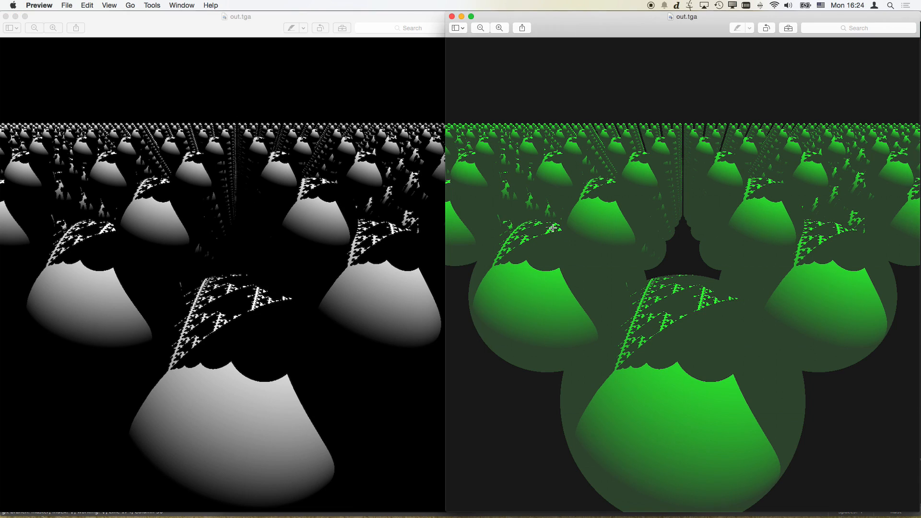
mouse_move(521, 220)
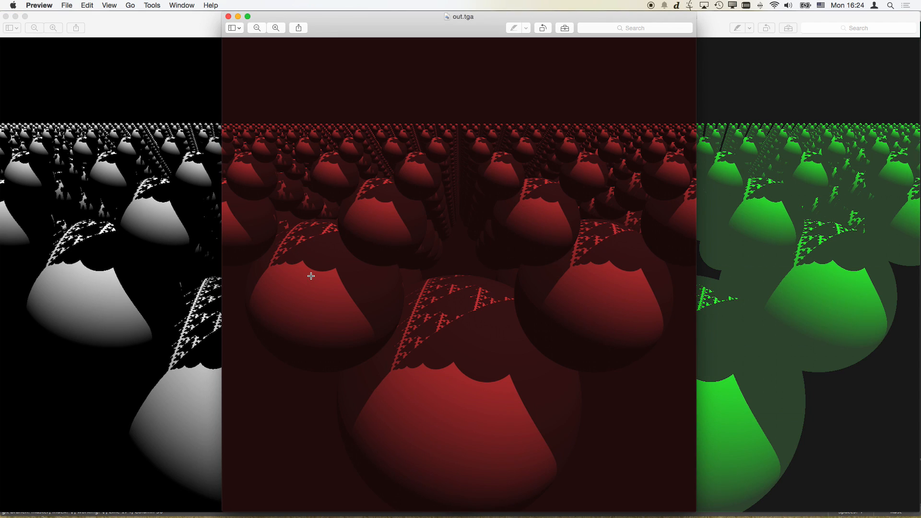
mouse_move(475, 366)
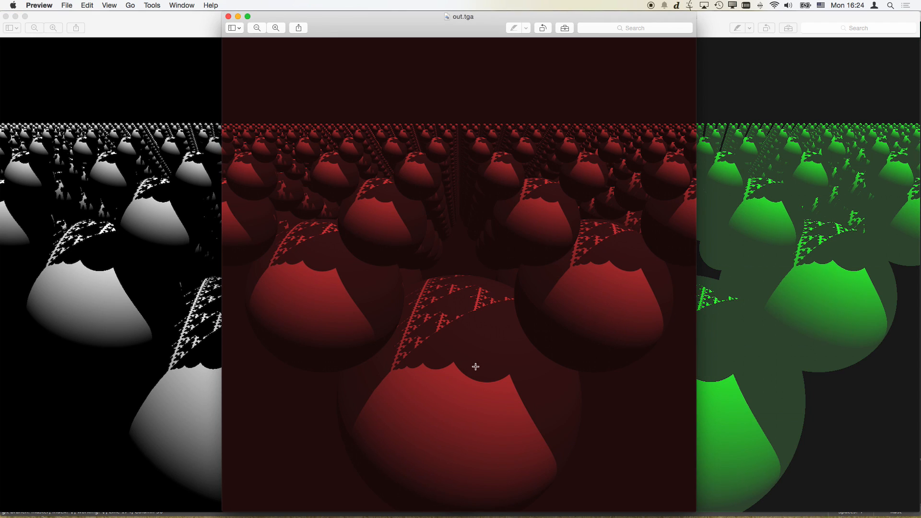
mouse_move(425, 367)
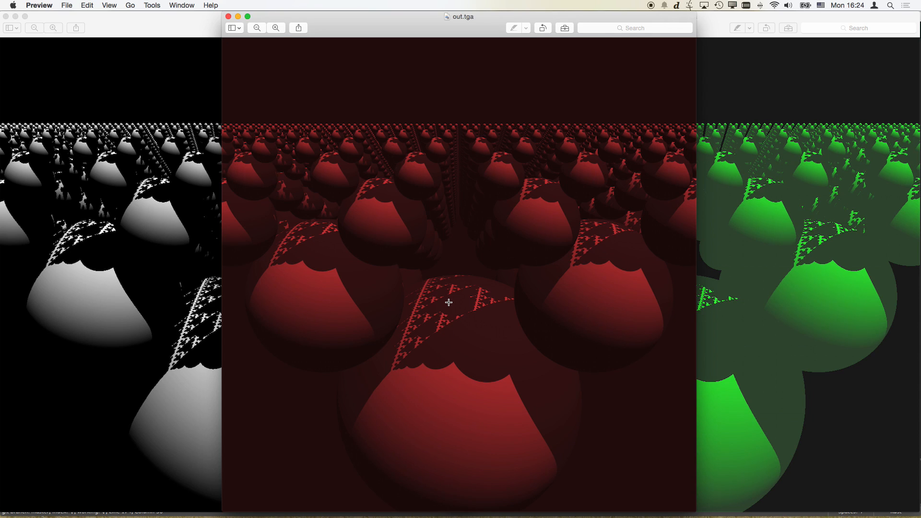
mouse_move(449, 249)
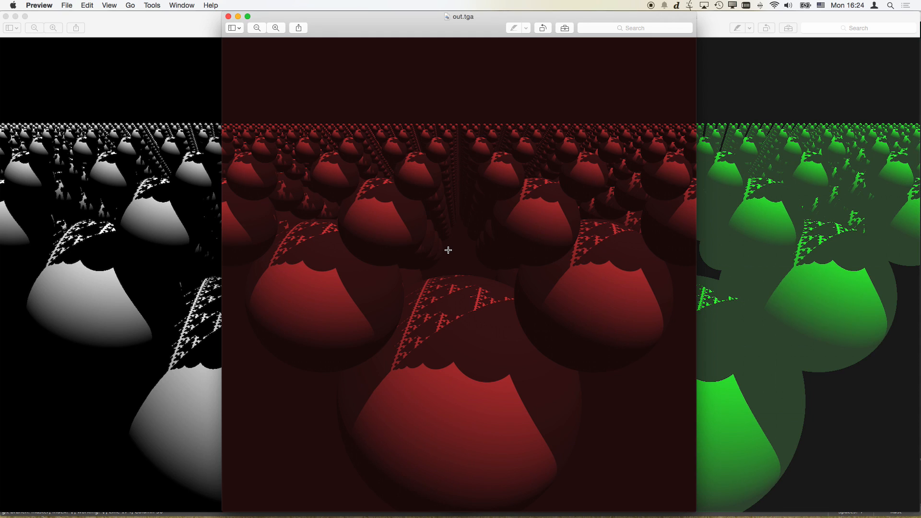
mouse_move(416, 70)
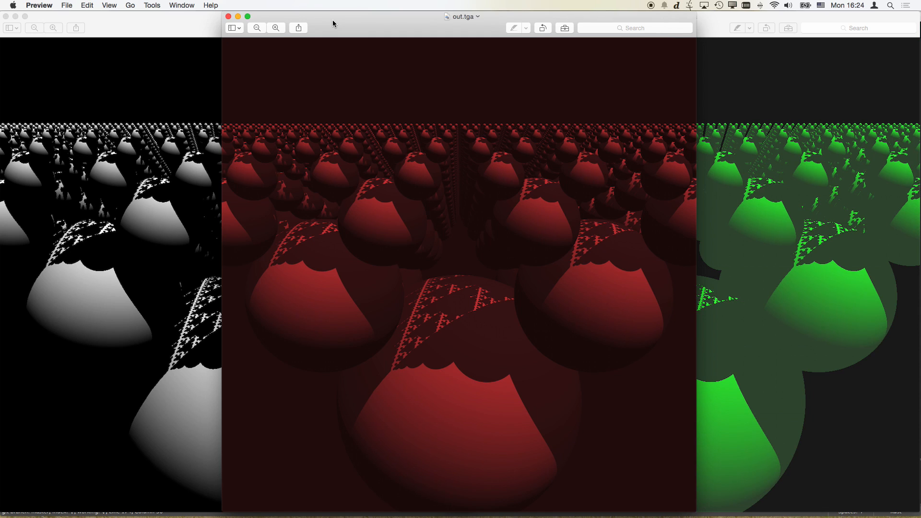
mouse_move(270, 122)
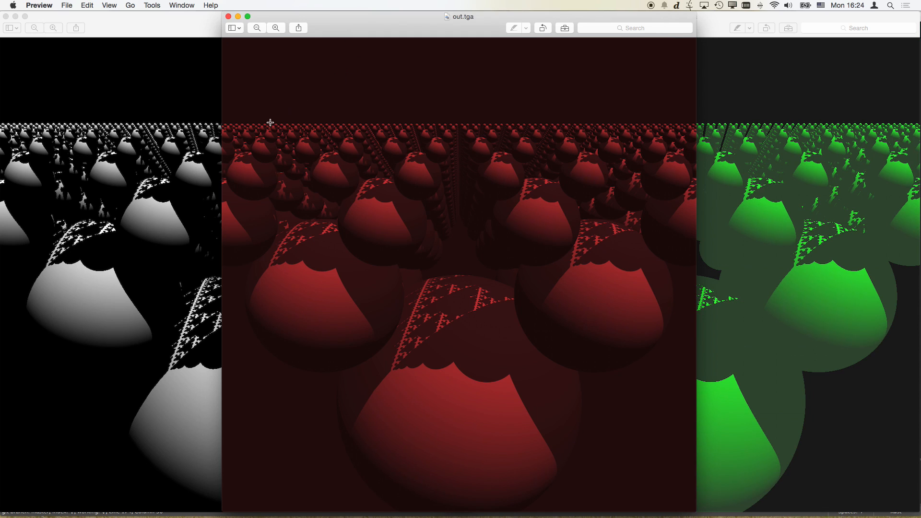